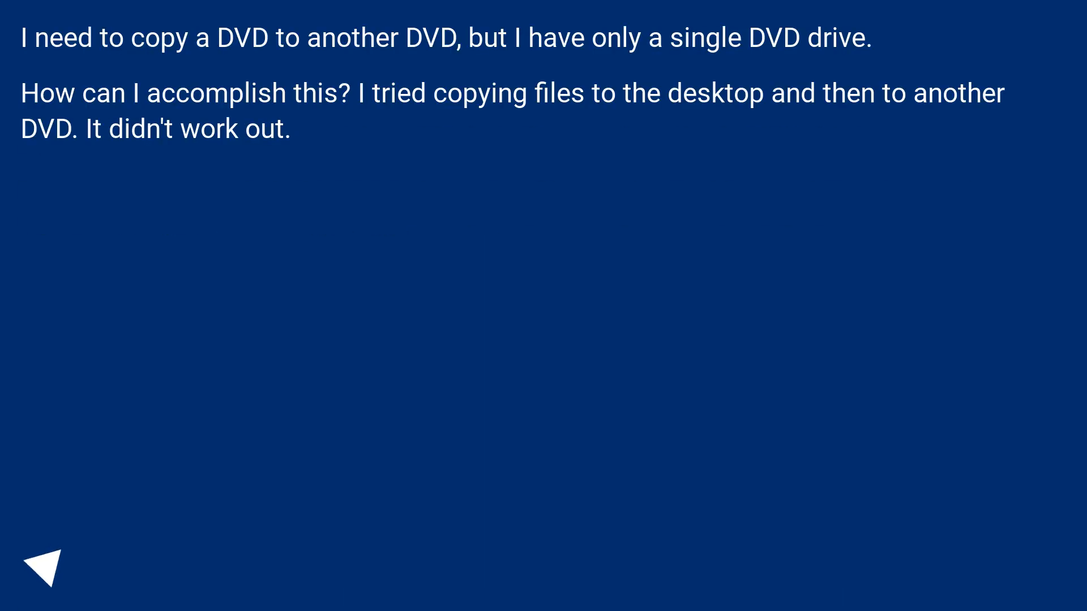
{"action": "left_click", "coordinate": [48, 564]}
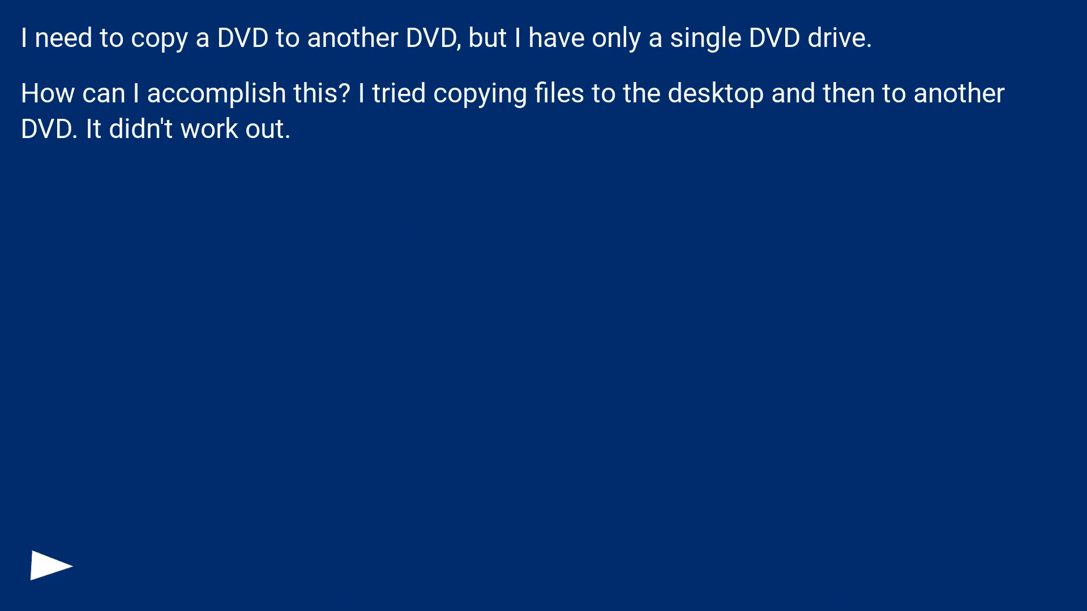
{"action": "left_click", "coordinate": [48, 565]}
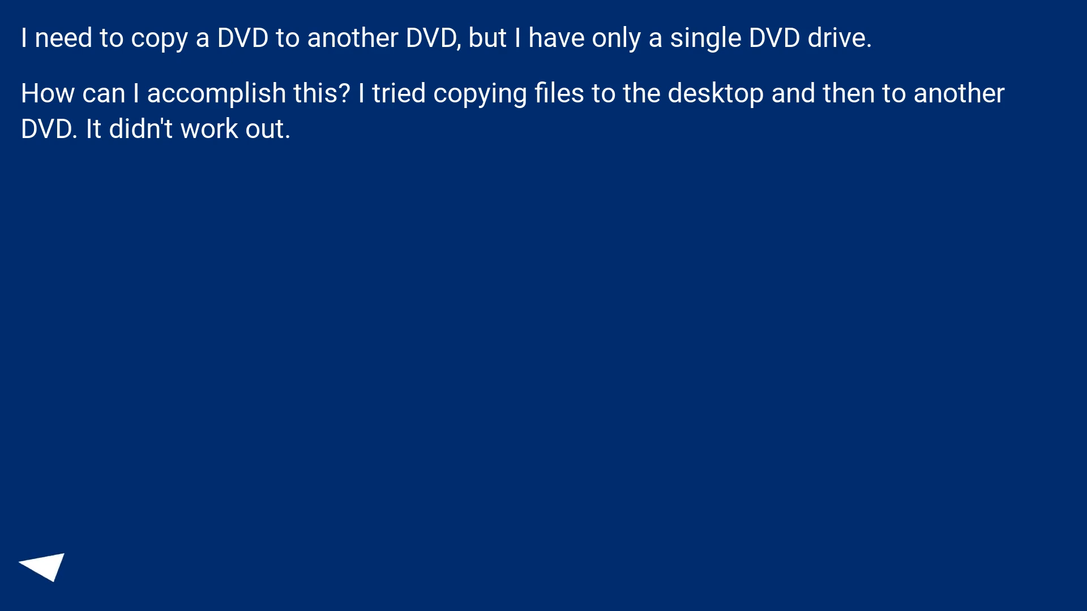
{"action": "left_click", "coordinate": [45, 565]}
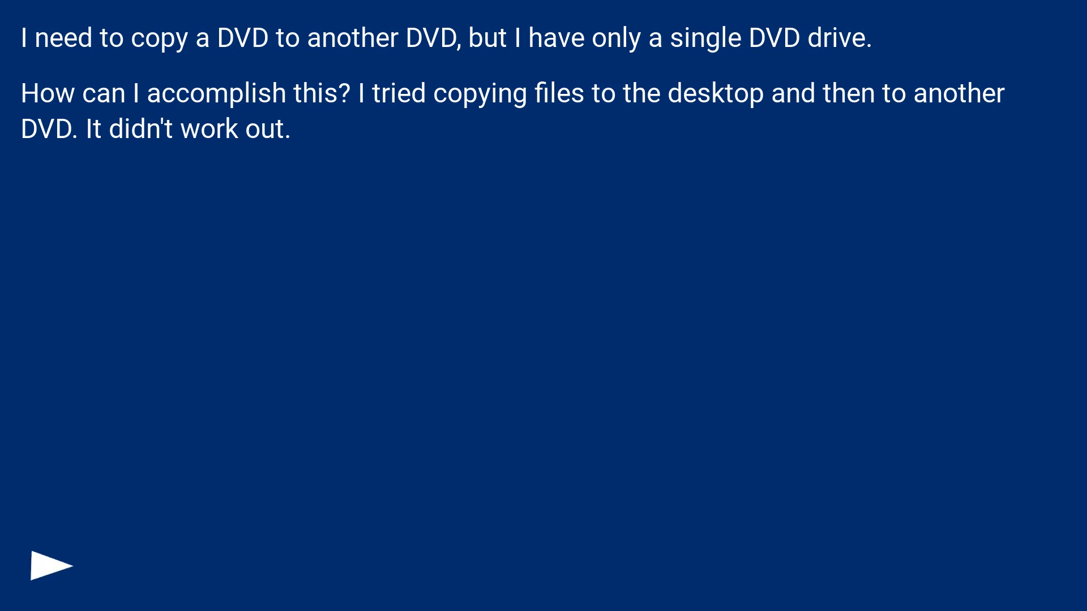
{"action": "left_click", "coordinate": [50, 565]}
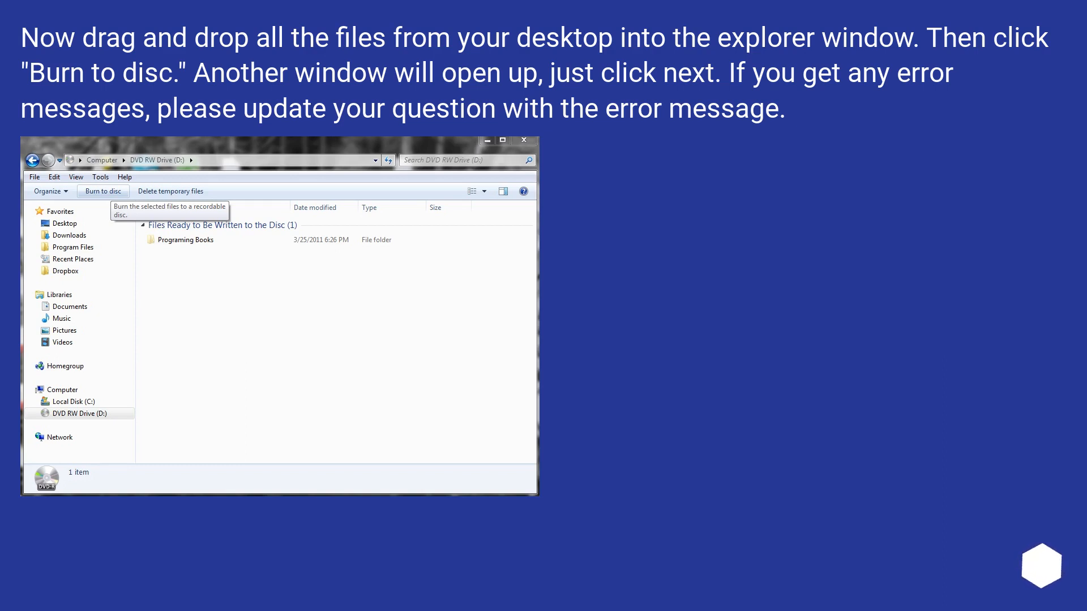
{"action": "left_click", "coordinate": [1041, 564]}
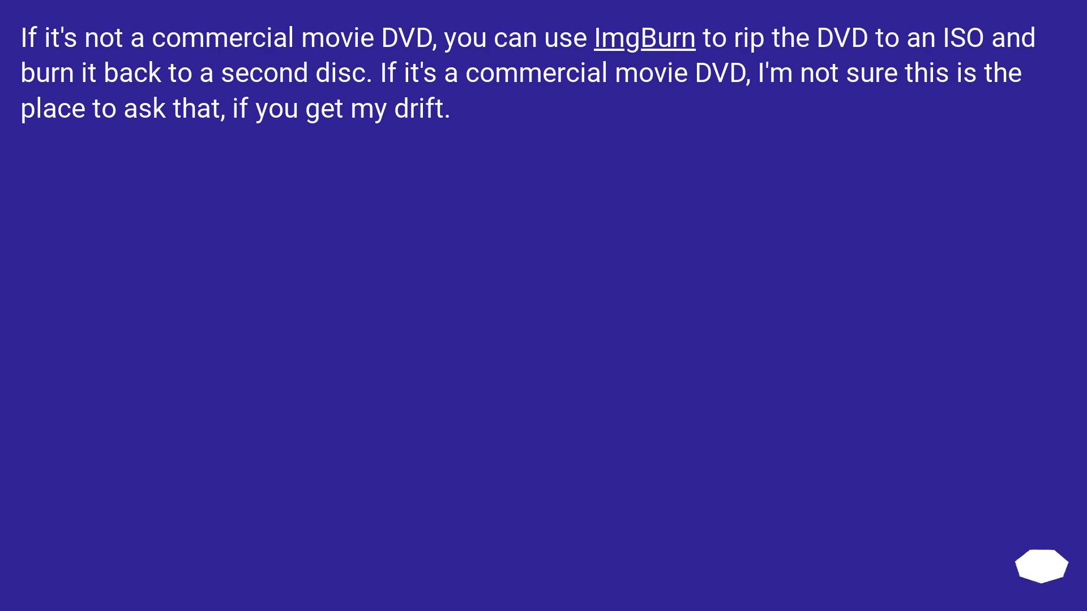